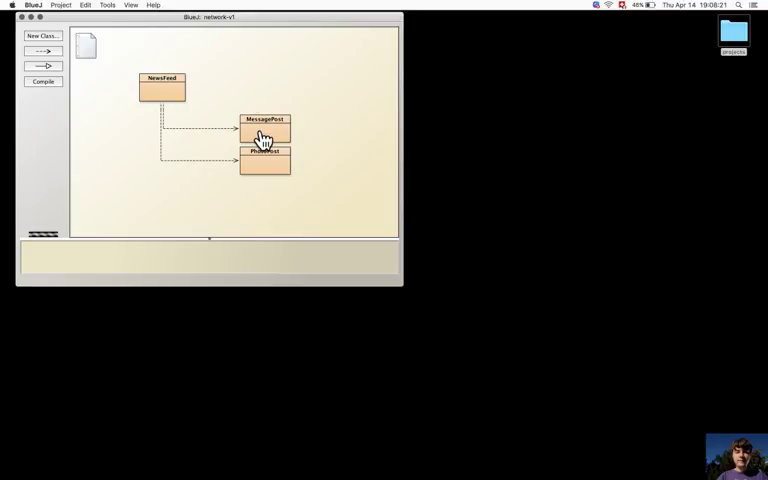
- Open the MessagePost source and scroll down to its display() method
{"action": "double_click", "coordinate": [264, 133]}
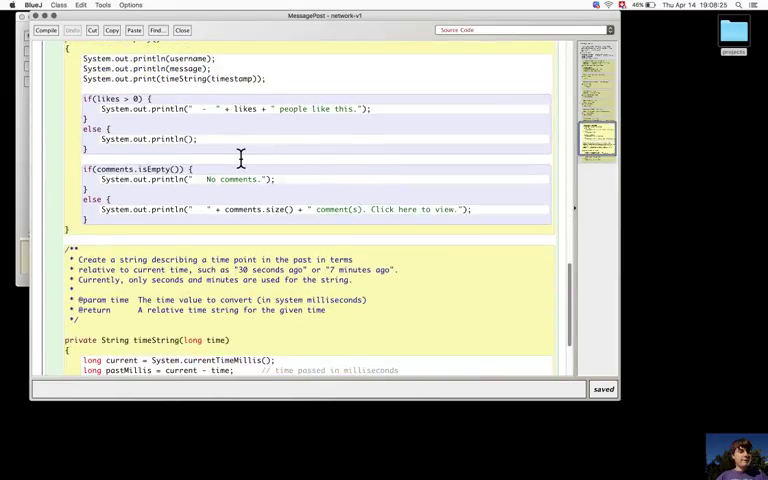
{"action": "scroll", "scroll_direction": "down", "scroll_amount": 3}
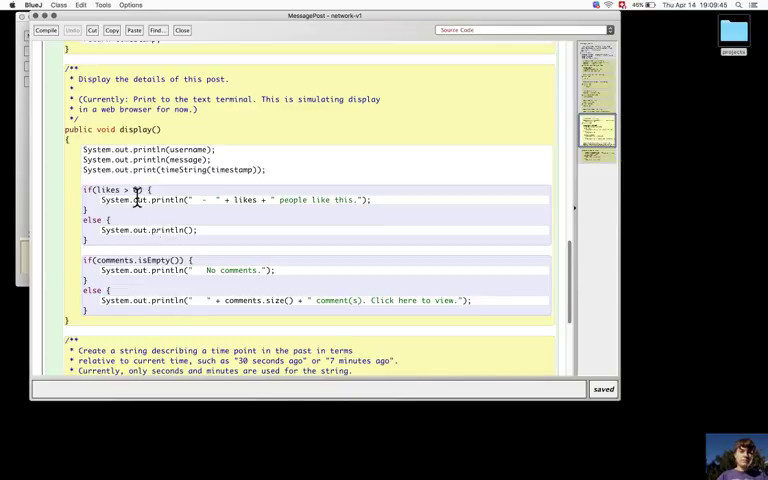
- Swap to the PhotoPost source, review its display() method, then close the editor
{"action": "left_click", "coordinate": [182, 30]}
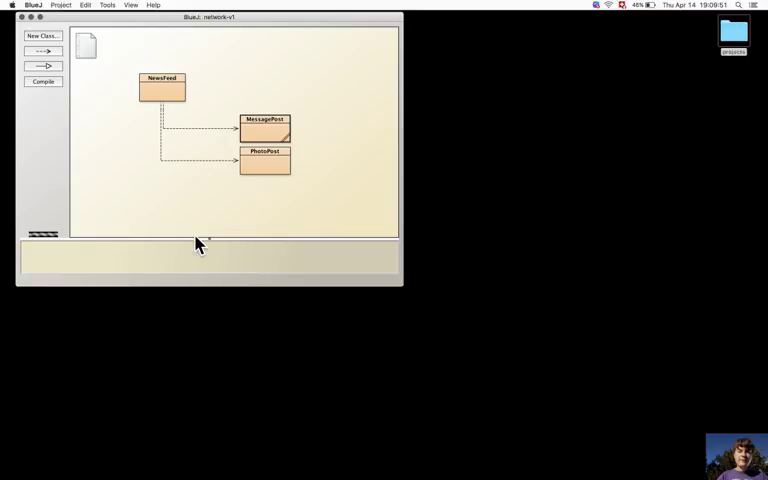
{"action": "mouse_move", "coordinate": [270, 167]}
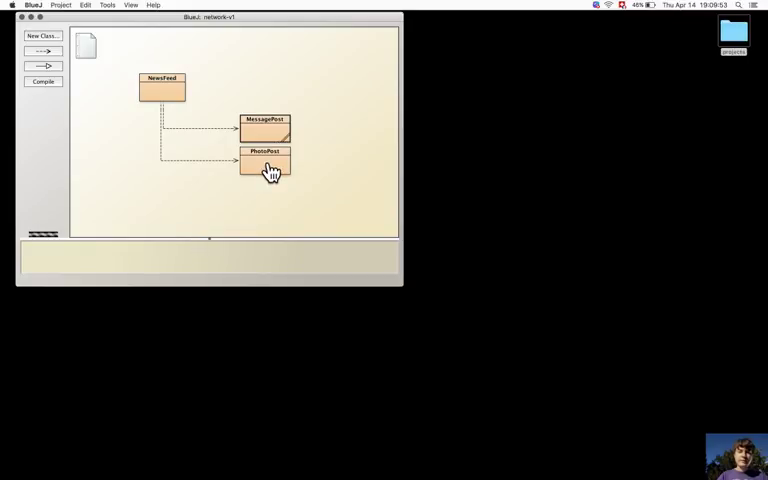
{"action": "double_click", "coordinate": [265, 162]}
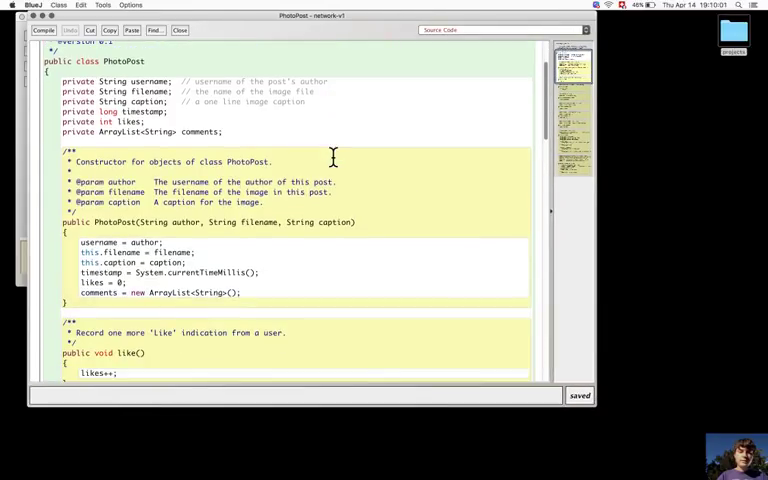
{"action": "scroll", "scroll_direction": "down", "scroll_amount": 3}
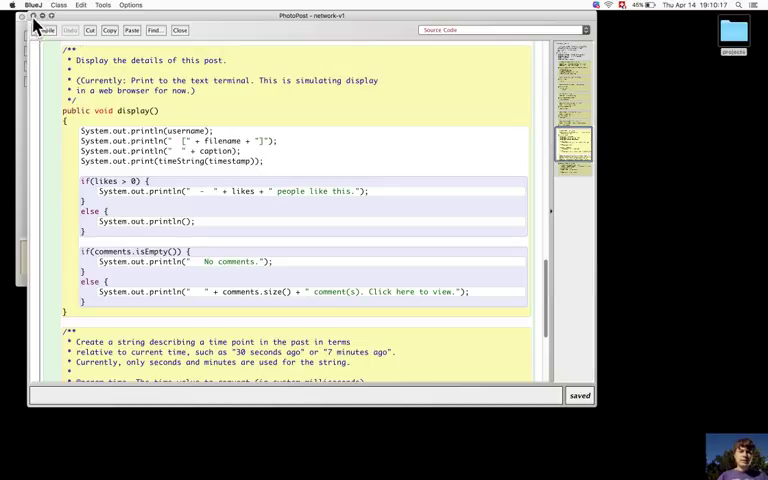
{"action": "left_click", "coordinate": [180, 29]}
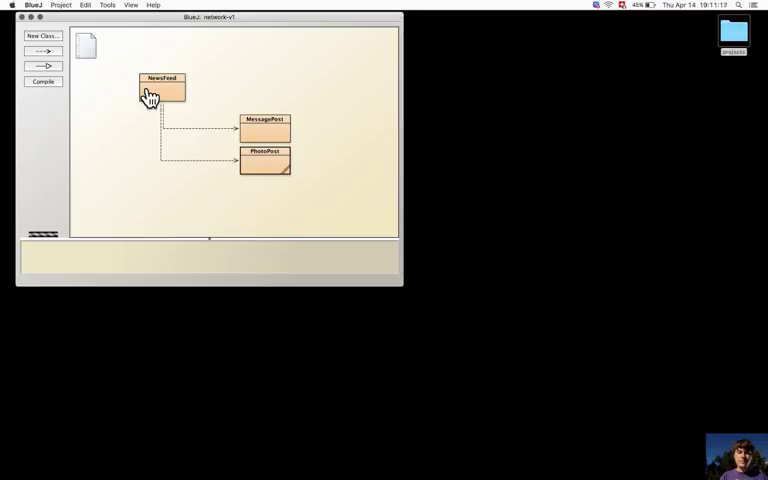
{"action": "double_click", "coordinate": [161, 90]}
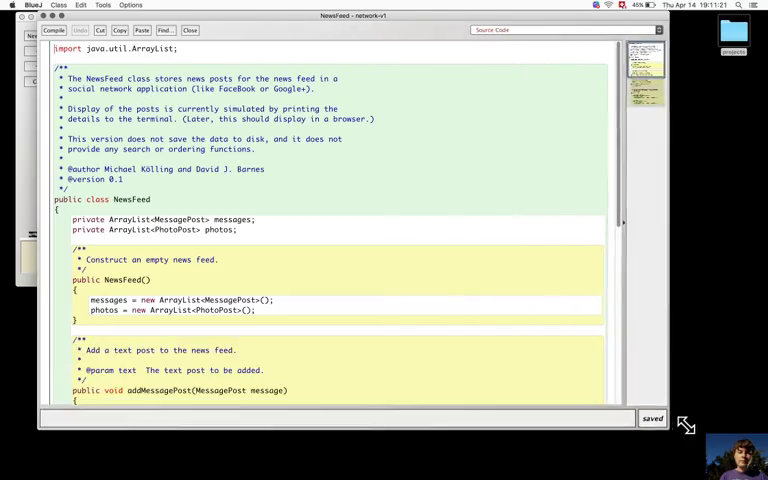
{"action": "scroll", "scroll_direction": "down", "scroll_amount": 3}
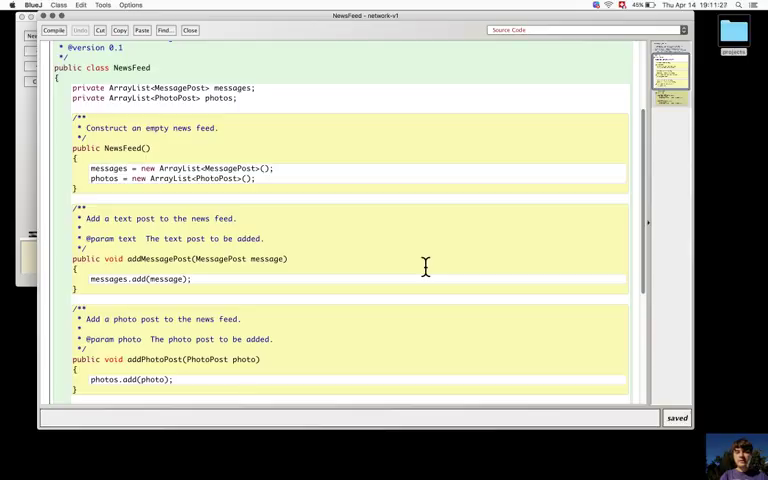
{"action": "scroll", "scroll_direction": "down", "scroll_amount": 3}
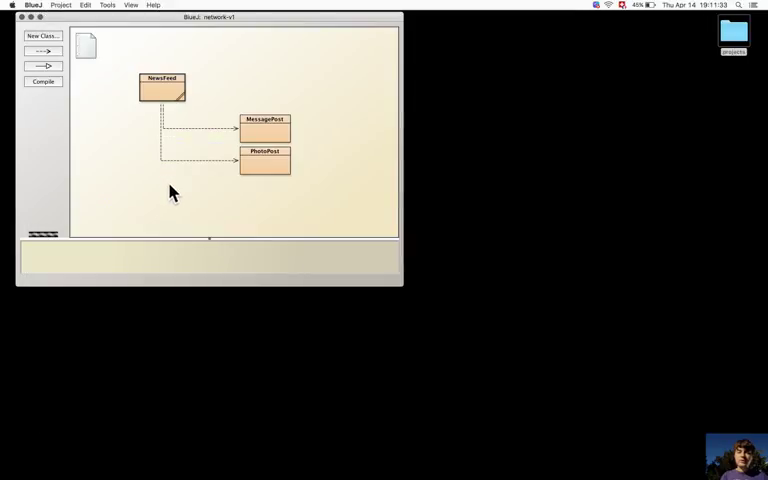
{"action": "mouse_move", "coordinate": [175, 200]}
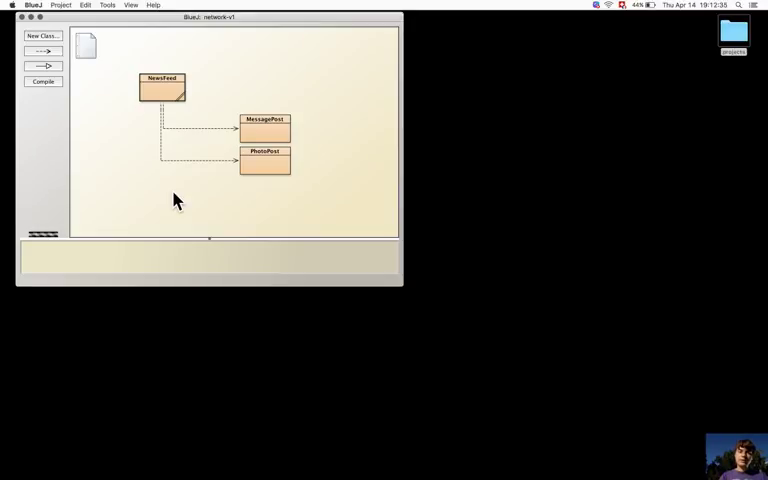
- Create the MessagePost object messageP1 authored by Dejan
{"action": "right_click", "coordinate": [264, 131]}
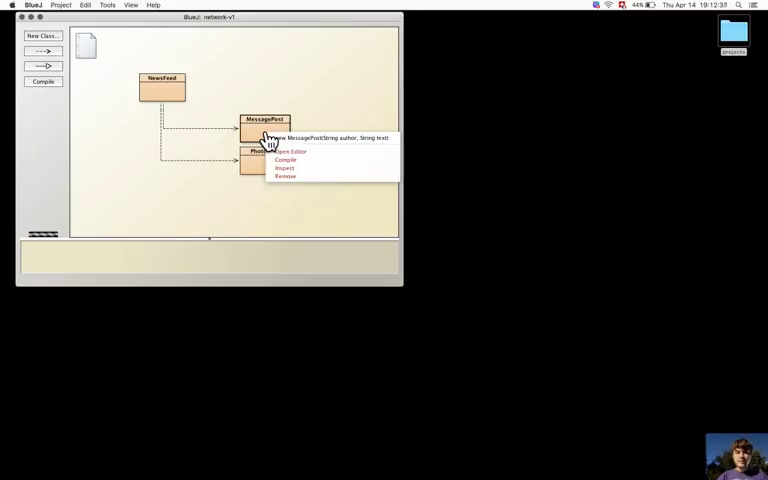
{"action": "mouse_move", "coordinate": [280, 140]}
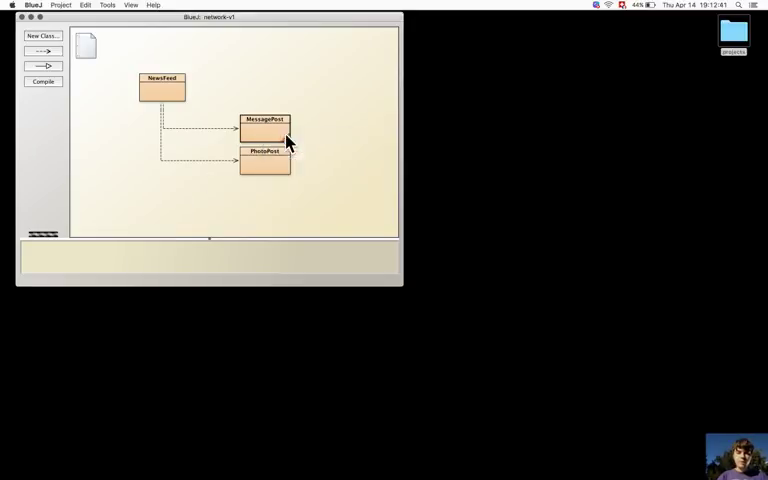
{"action": "left_click", "coordinate": [264, 130]}
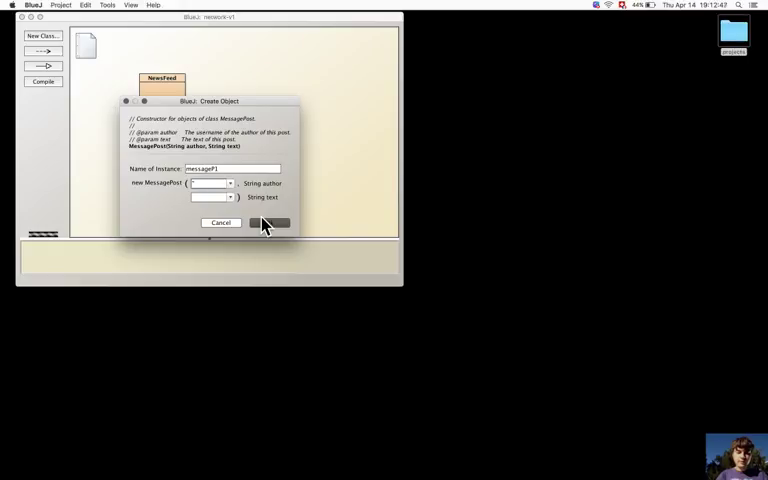
{"action": "type", "text": "\"Dejan\""}
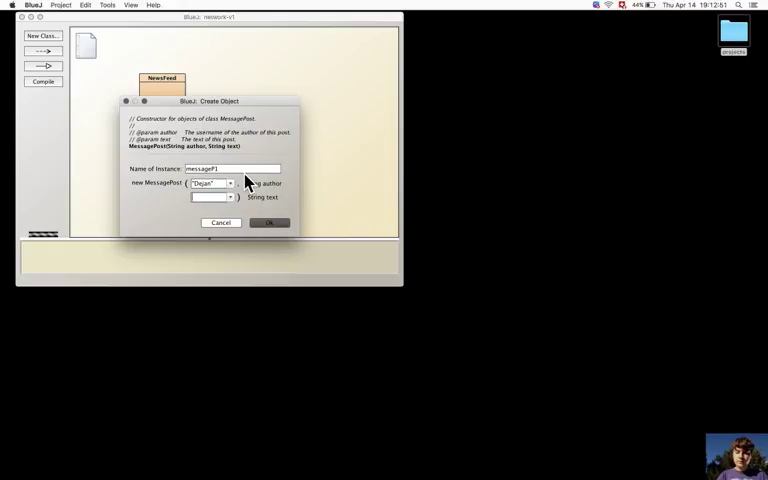
{"action": "type", "text": "1"}
{"action": "type", "text": "\"Hello."}
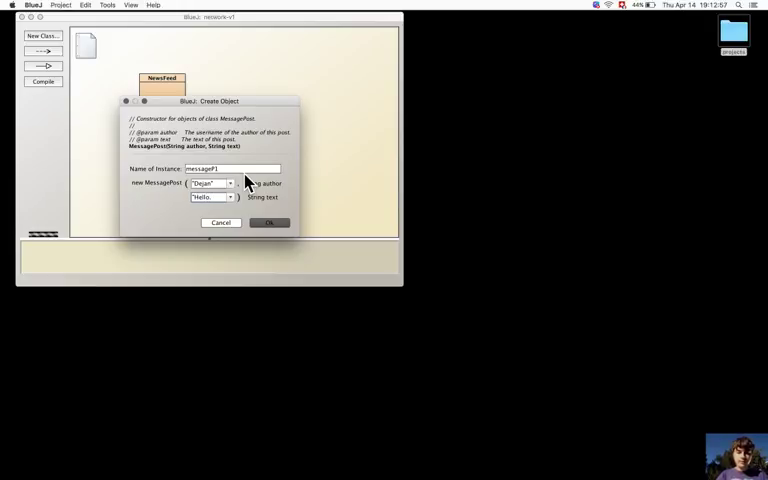
{"action": "type", "text": "1\""}
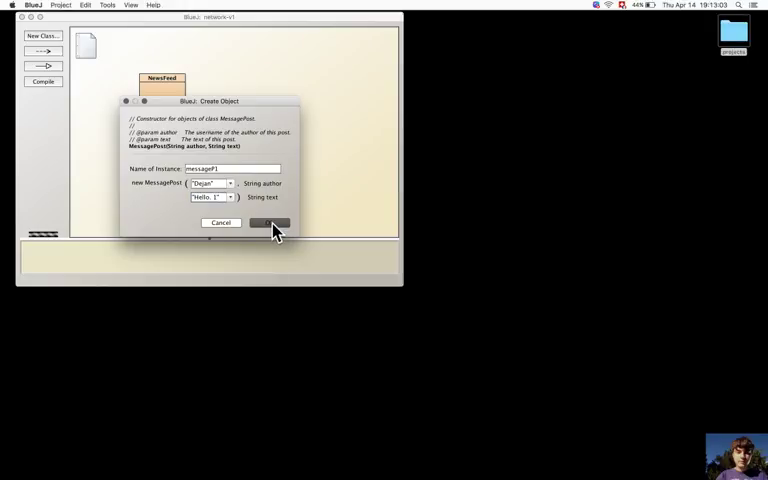
{"action": "left_click", "coordinate": [270, 222]}
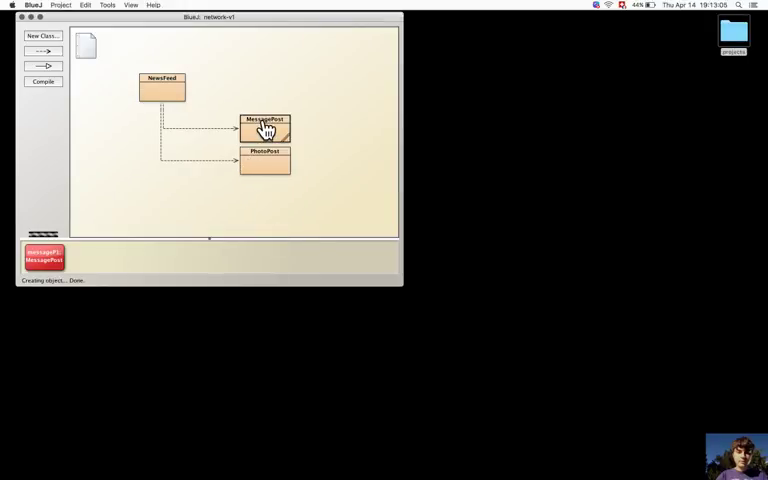
- Create a second MessagePost, messageP2, by Dejan with the greeting 'Hello a…'
{"action": "left_click", "coordinate": [265, 130]}
{"action": "type", "text": "\"Hell"}
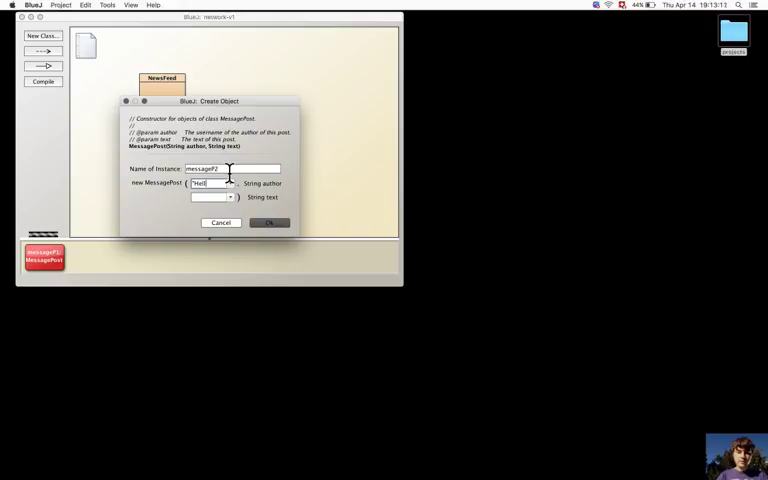
{"action": "type", "text": "Dejan\""}
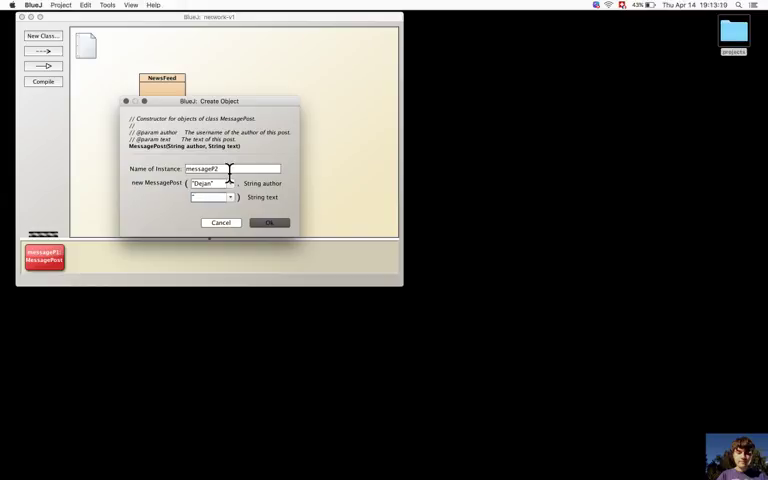
{"action": "type", "text": "Hello a"}
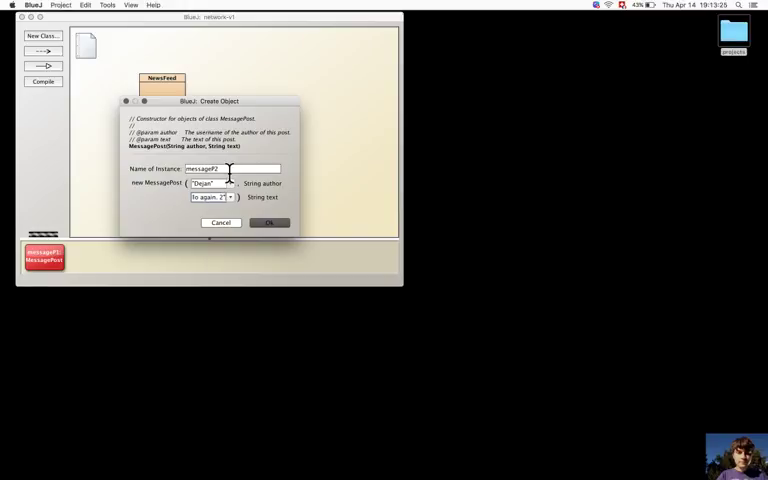
{"action": "left_click", "coordinate": [269, 222]}
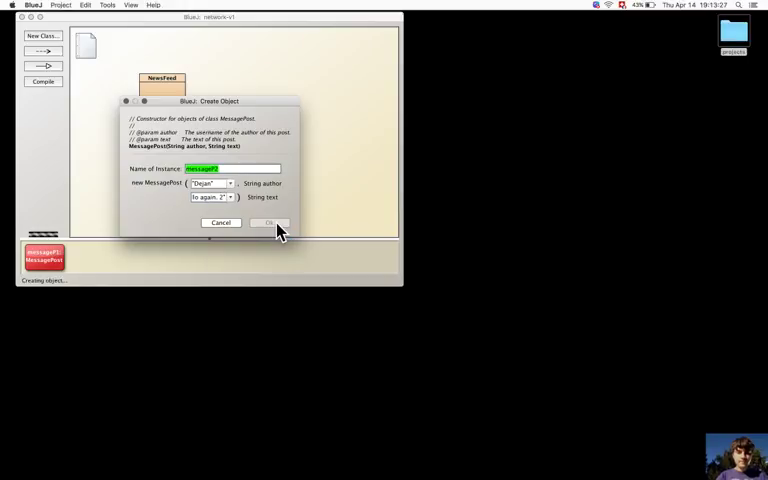
{"action": "left_click", "coordinate": [270, 222]}
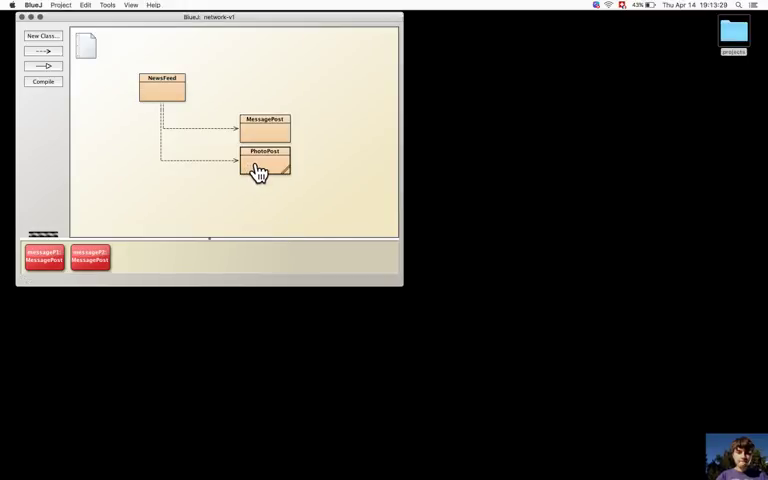
- Enter author Dejan, image pic.jpg and caption Wonderful for a new PhotoPost
{"action": "left_click", "coordinate": [265, 163]}
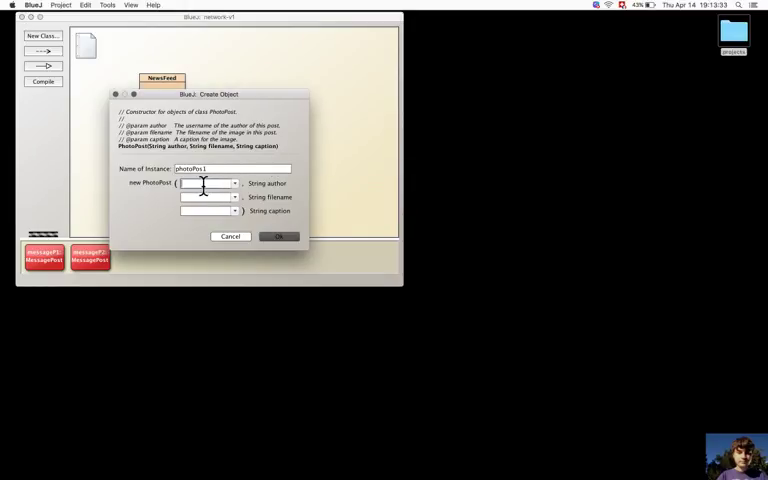
{"action": "type", "text": "\""}
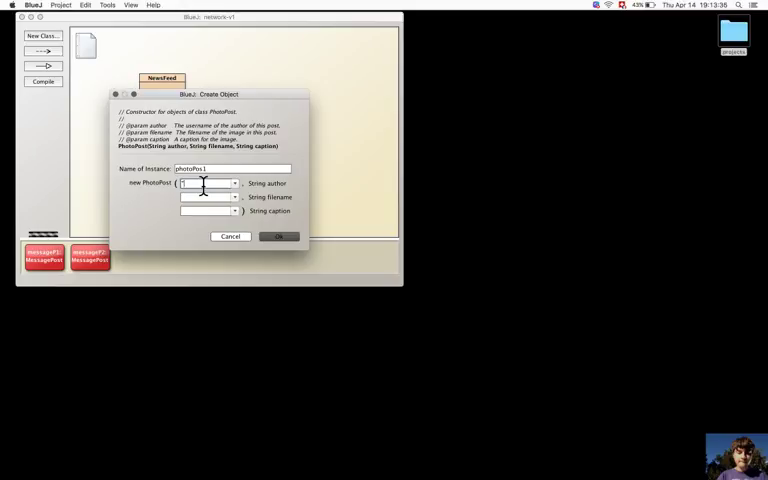
{"action": "type", "text": "D"}
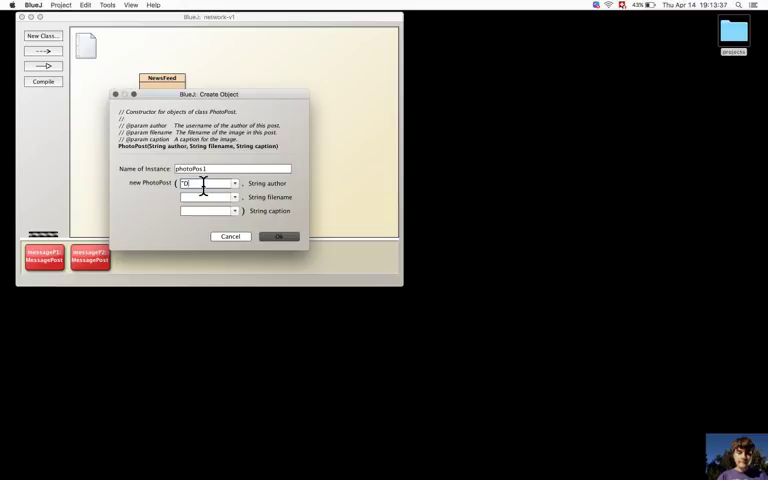
{"action": "type", "text": "ejan"}
{"action": "left_click", "coordinate": [209, 197]}
{"action": "type", "text": "\"pic"}
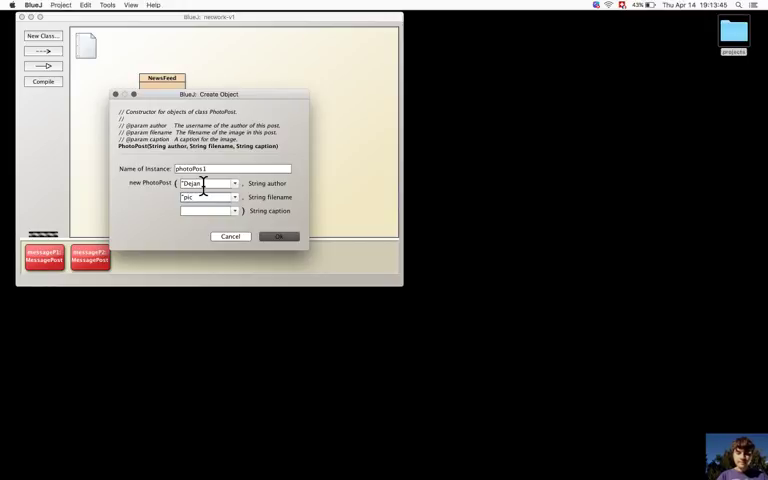
{"action": "type", "text": ".jpg"}
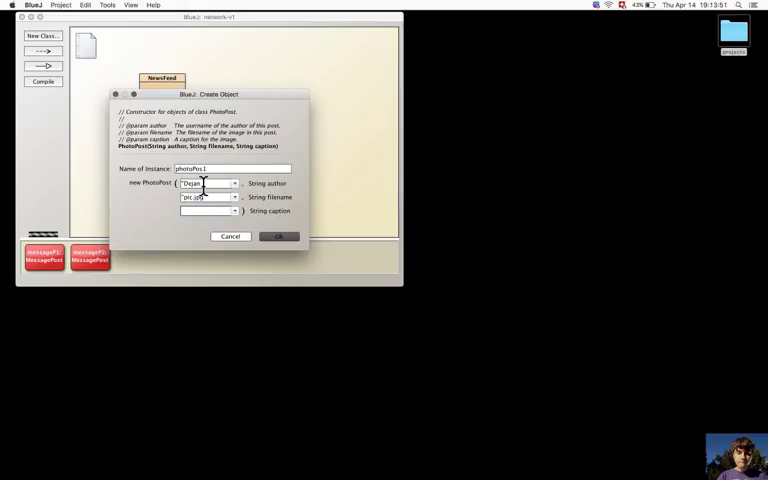
{"action": "type", "text": "1"}
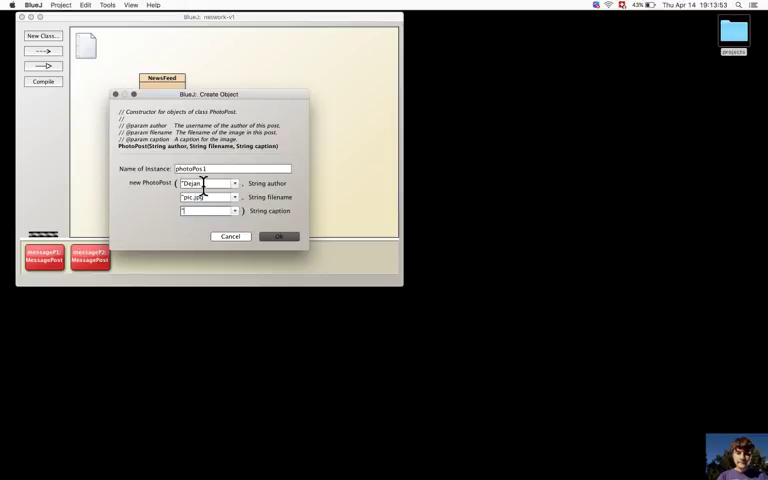
{"action": "type", "text": "W"}
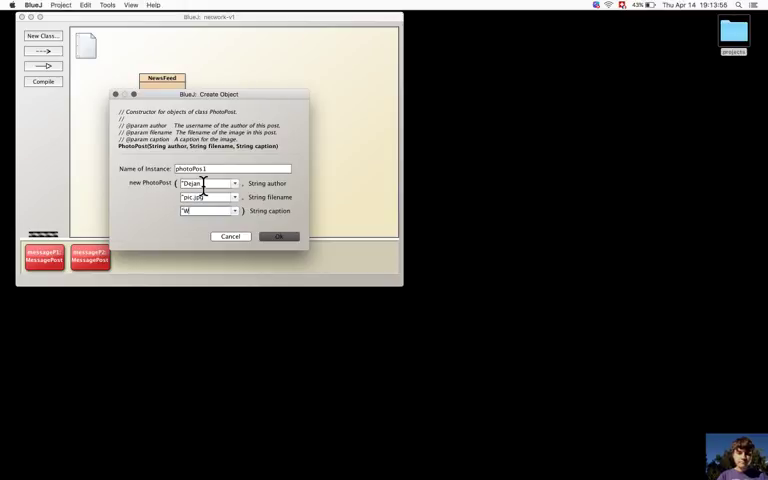
{"action": "type", "text": "Wonder"}
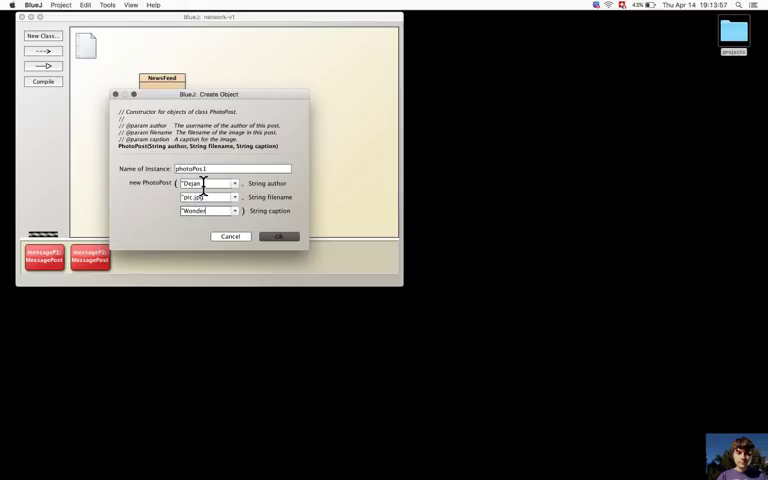
{"action": "type", "text": "ful"}
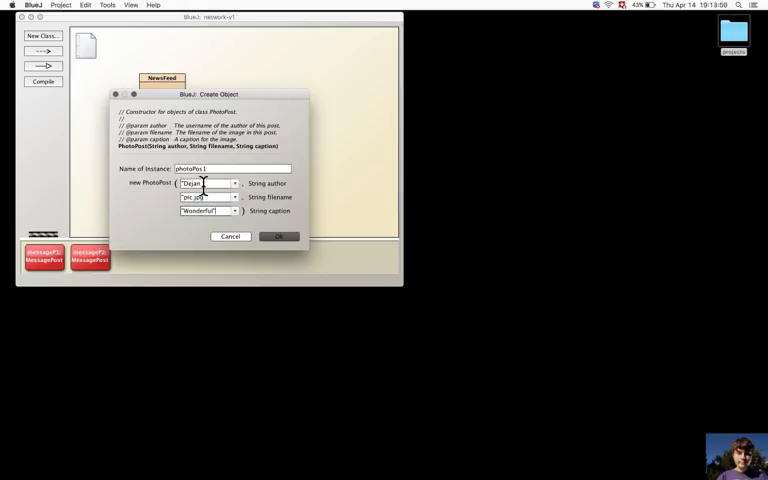
- Correct the unclosed author string and create photoPos1
{"action": "left_click", "coordinate": [278, 243]}
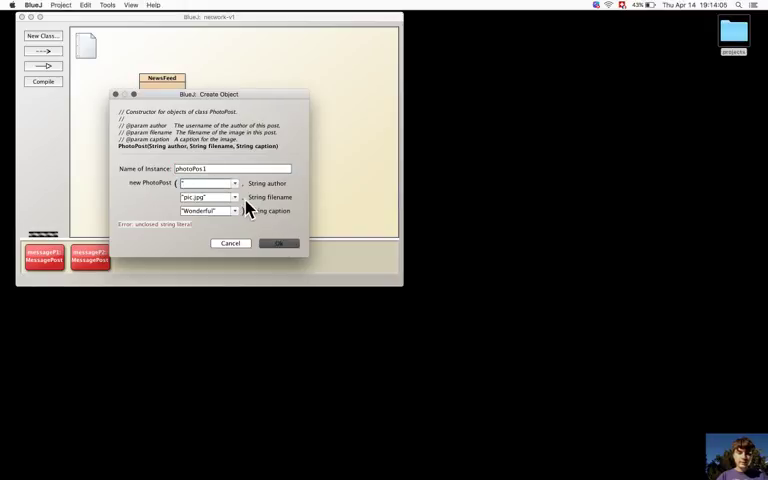
{"action": "type", "text": "Dejan\""}
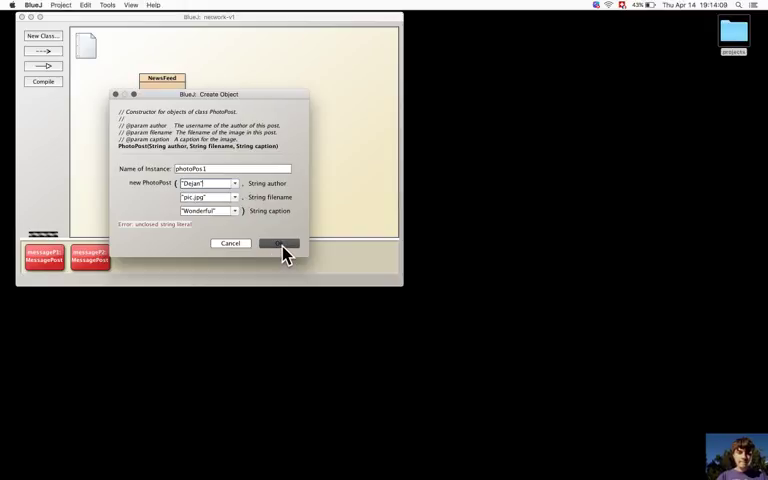
{"action": "left_click", "coordinate": [280, 243]}
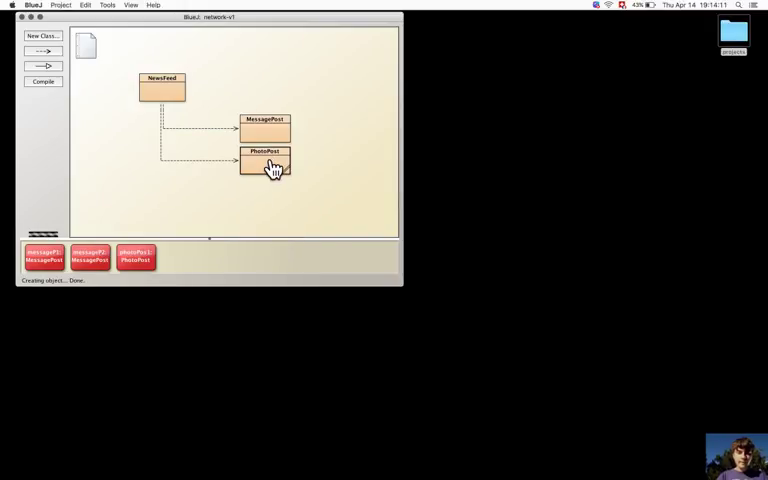
{"action": "right_click", "coordinate": [265, 165]}
{"action": "type", "text": "\"anotherpic.png"}
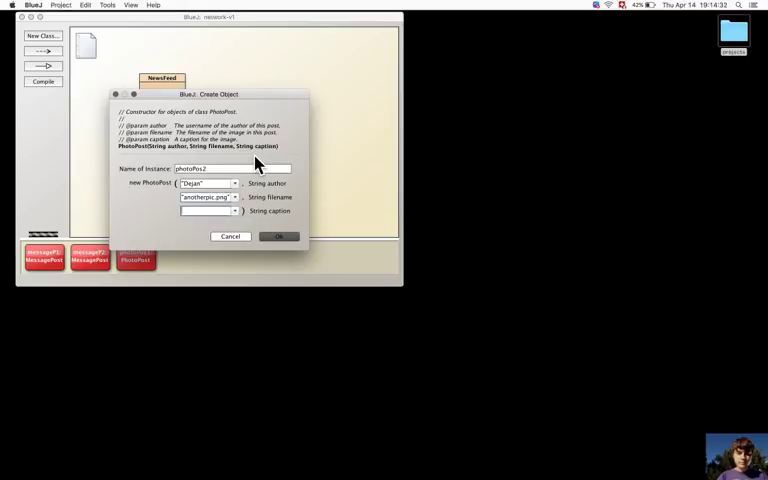
- Create photoPos2 by Dejan with anotherpic.png and caption Great
{"action": "type", "text": "\"Great"}
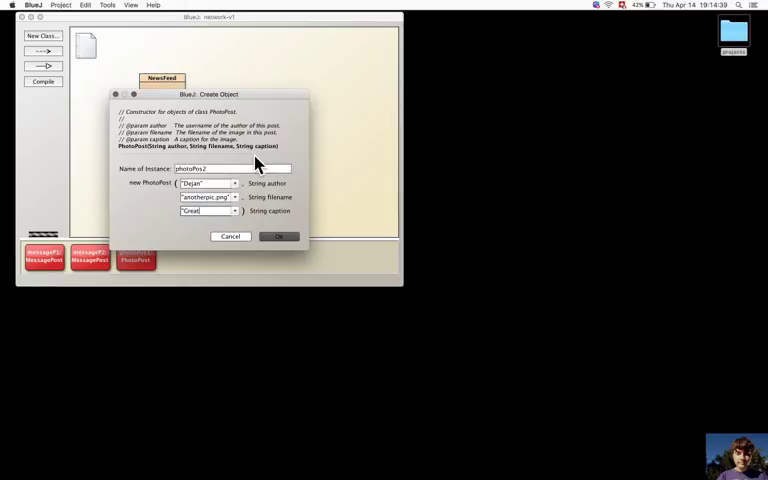
{"action": "left_click", "coordinate": [279, 236]}
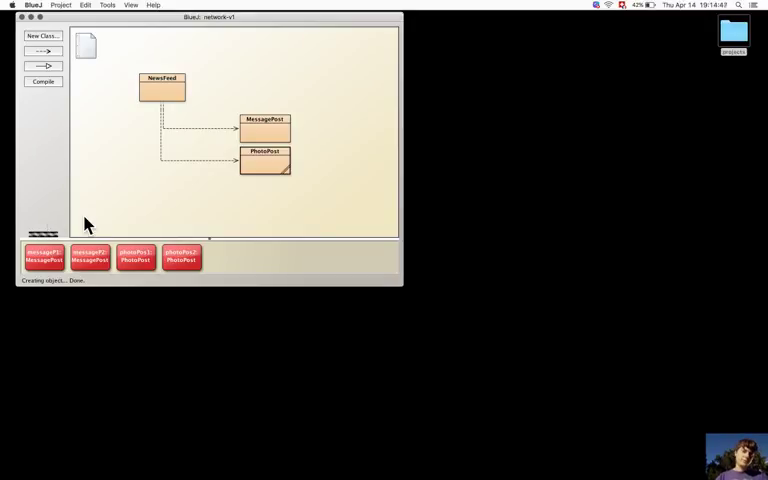
- Create the NewsFeed object newsFeed1
{"action": "right_click", "coordinate": [162, 88]}
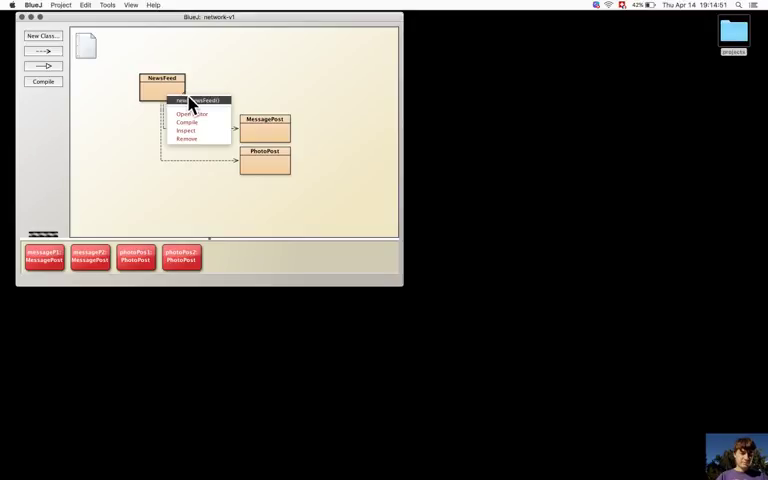
{"action": "left_click", "coordinate": [189, 100]}
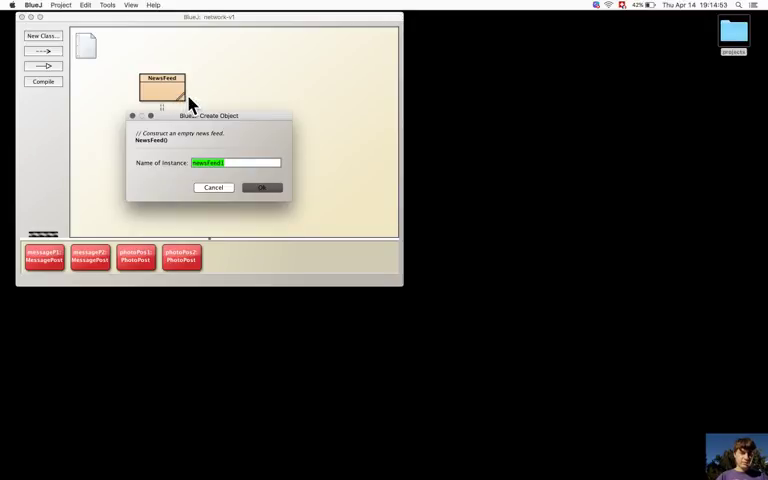
{"action": "left_click", "coordinate": [261, 188]}
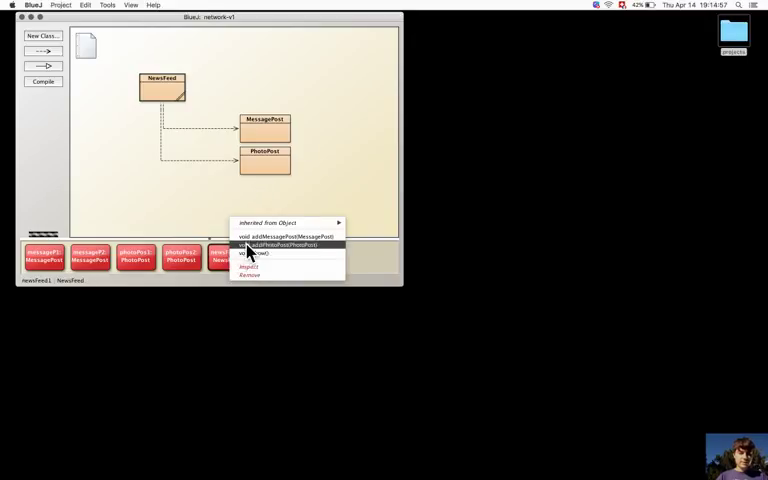
- Add both message posts and both photo posts to newsFeed1
{"action": "left_click", "coordinate": [283, 236]}
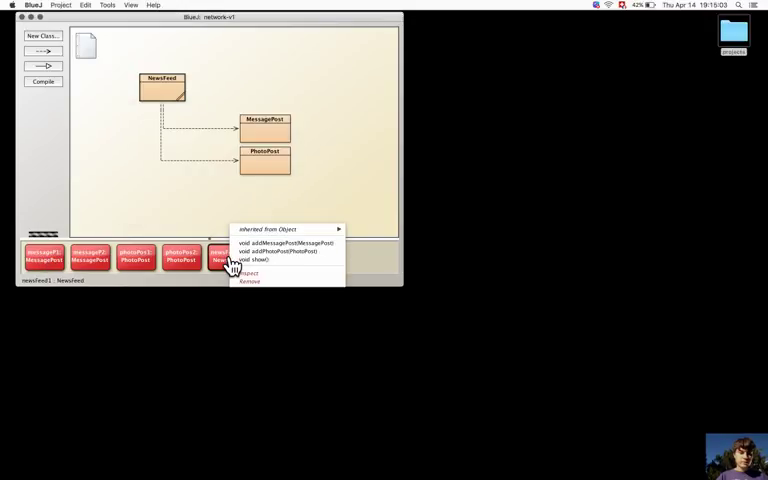
{"action": "left_click", "coordinate": [290, 241]}
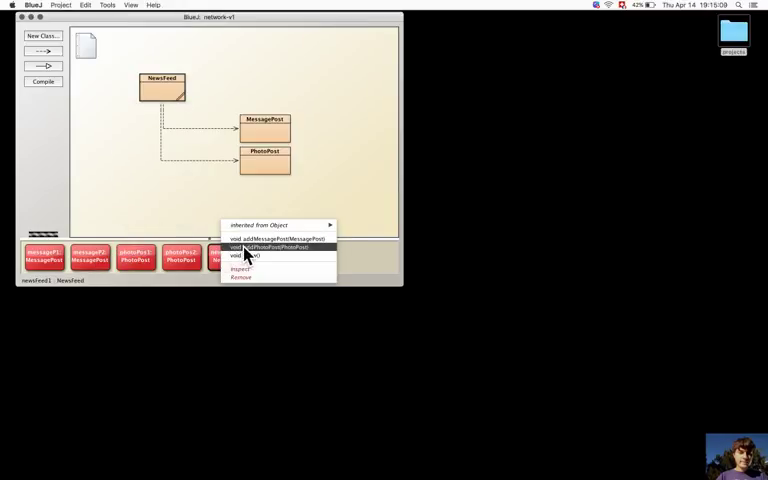
{"action": "left_click", "coordinate": [268, 248]}
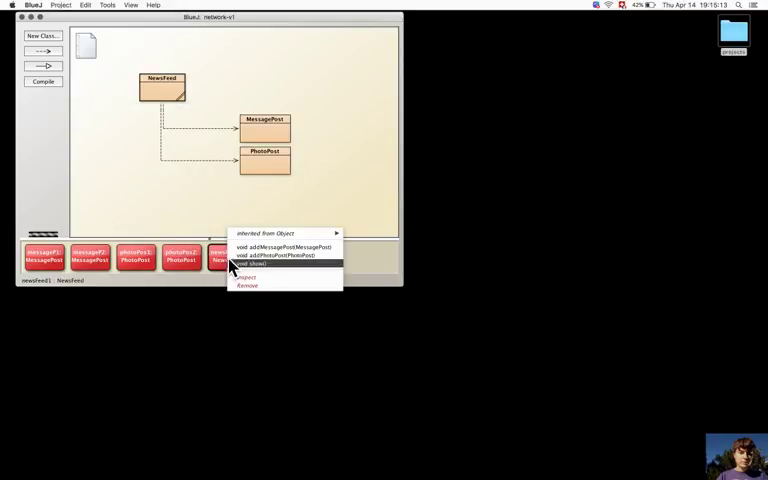
{"action": "left_click", "coordinate": [278, 256]}
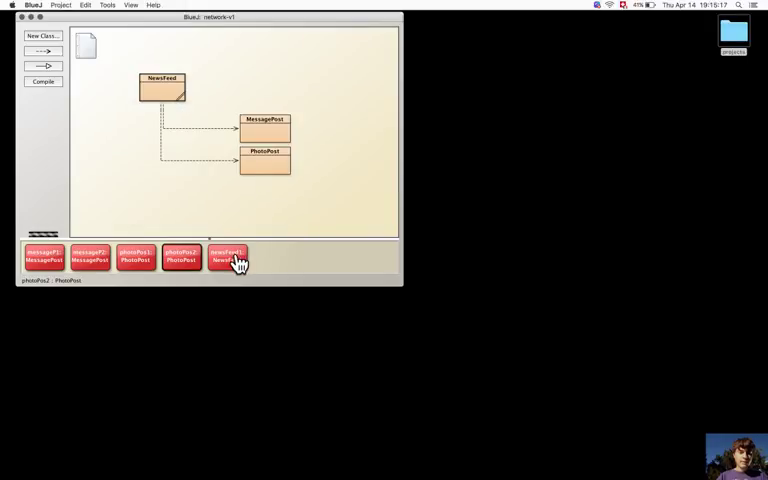
{"action": "right_click", "coordinate": [228, 258]}
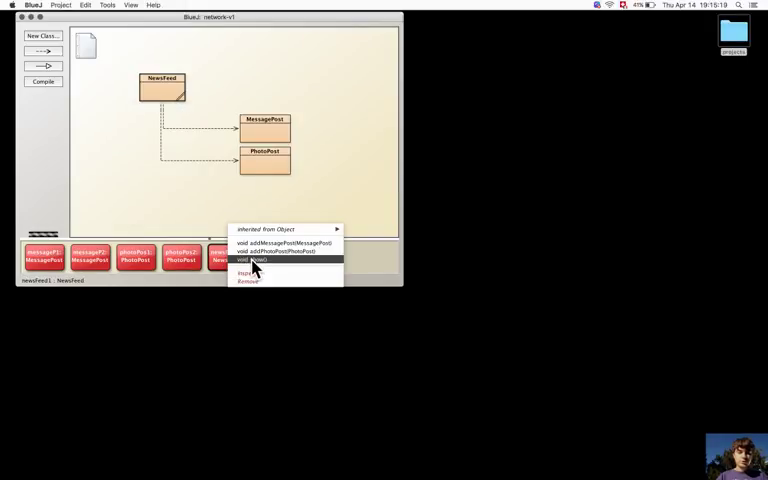
- Run show() on newsFeed1 to print its four posts in the terminal
{"action": "left_click", "coordinate": [256, 260]}
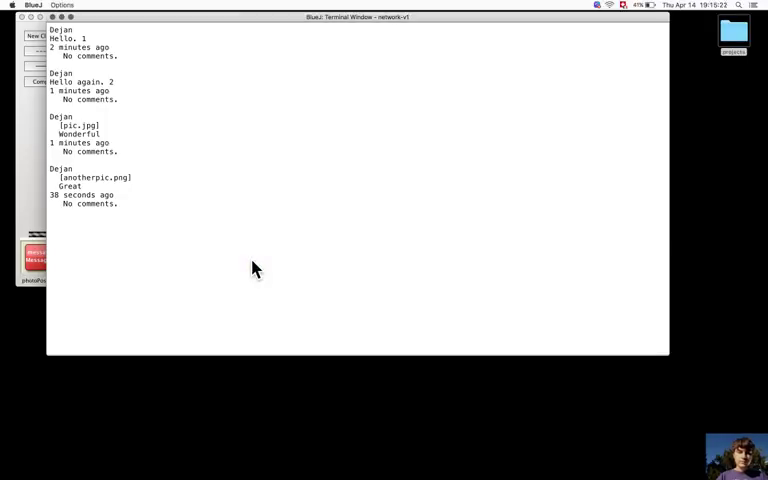
{"action": "mouse_move", "coordinate": [110, 50]}
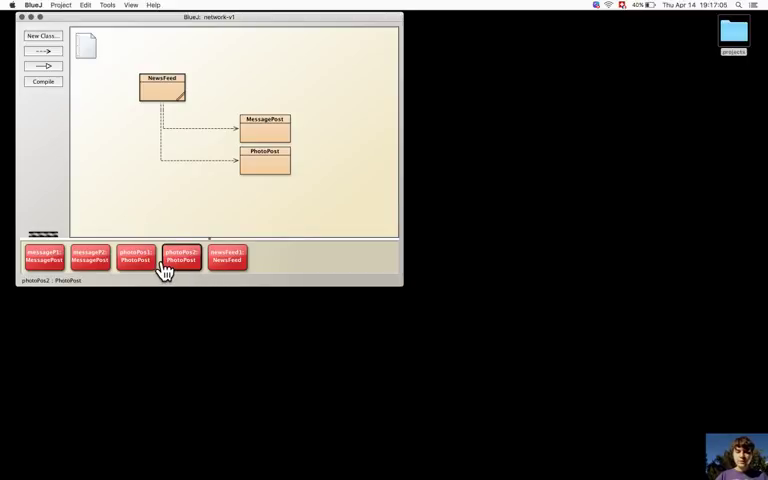
- Call addComment on photoPos2 with the text "I agree. Superb."
{"action": "right_click", "coordinate": [181, 258]}
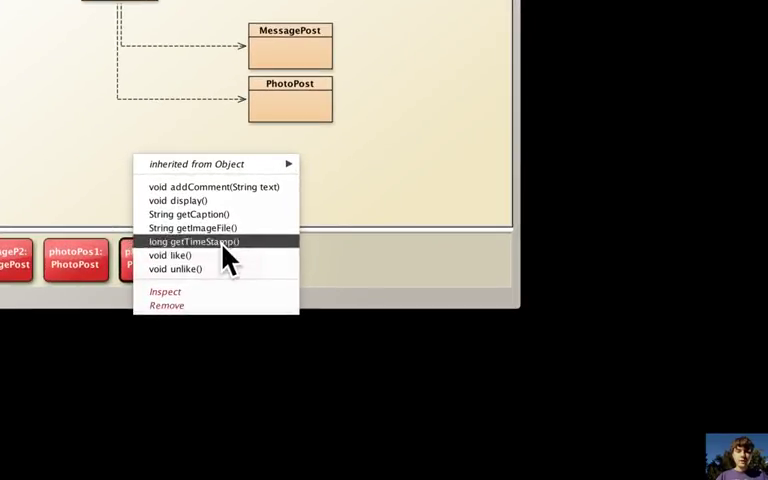
{"action": "left_click", "coordinate": [220, 187]}
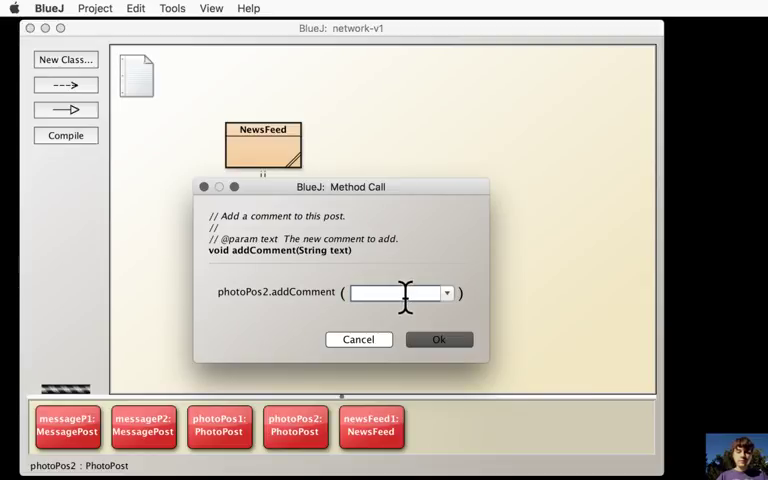
{"action": "type", "text": "\""}
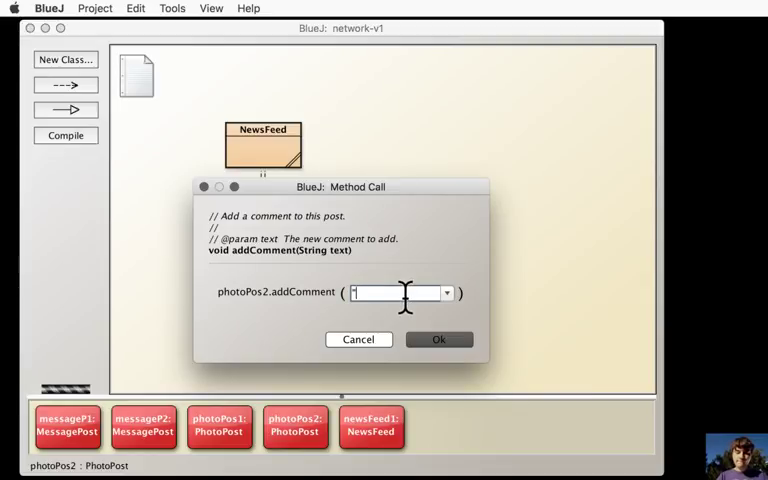
{"action": "type", "text": "\""}
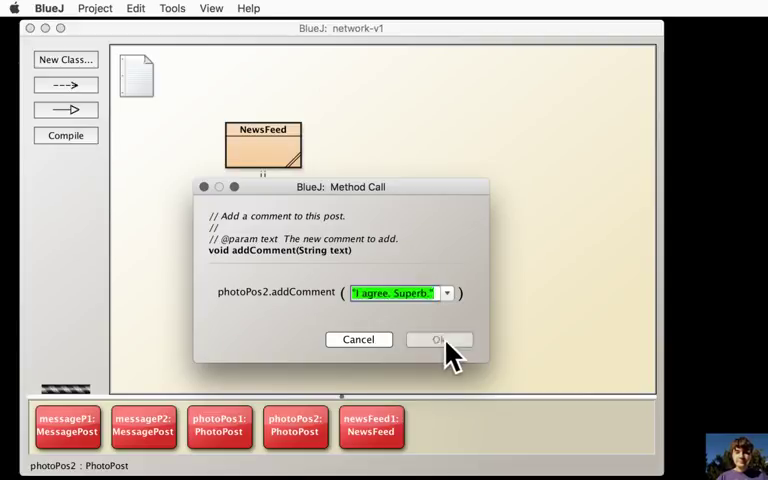
{"action": "left_click", "coordinate": [438, 339]}
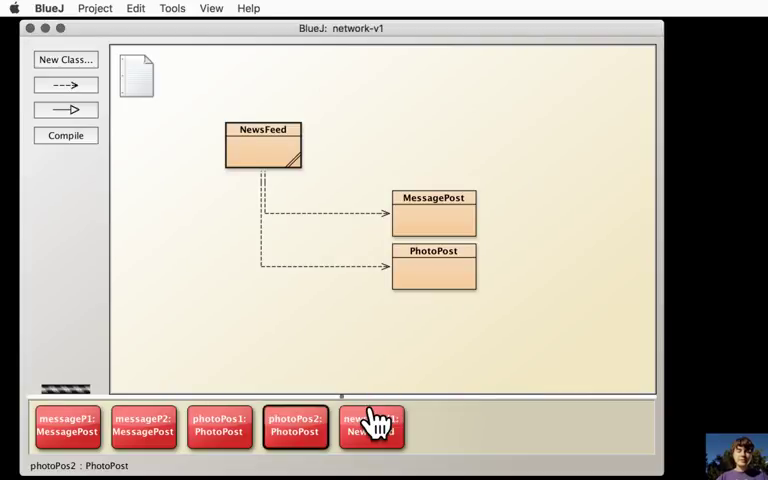
- Print the news feed again and scroll through the terminal output
{"action": "right_click", "coordinate": [372, 425]}
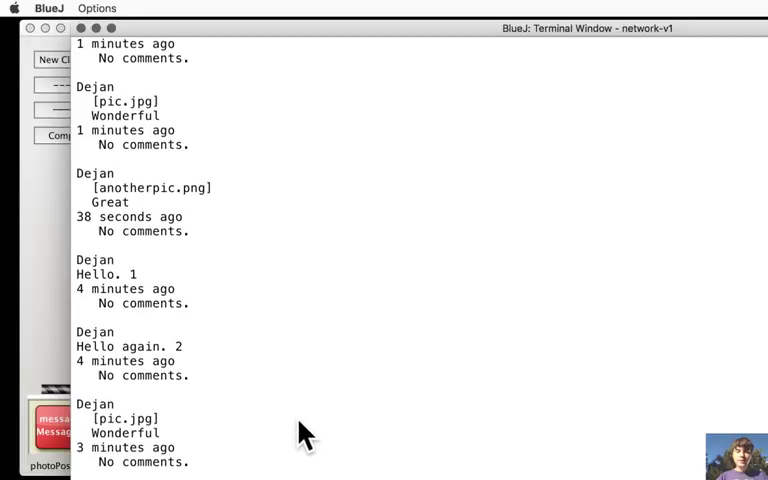
{"action": "scroll", "scroll_direction": "down", "scroll_amount": 3}
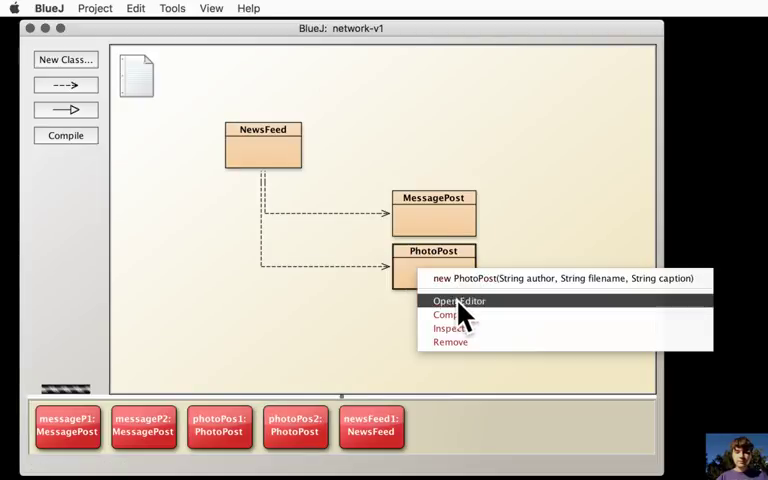
- Open the PhotoPost source and scroll up through its display() method
{"action": "left_click", "coordinate": [458, 301]}
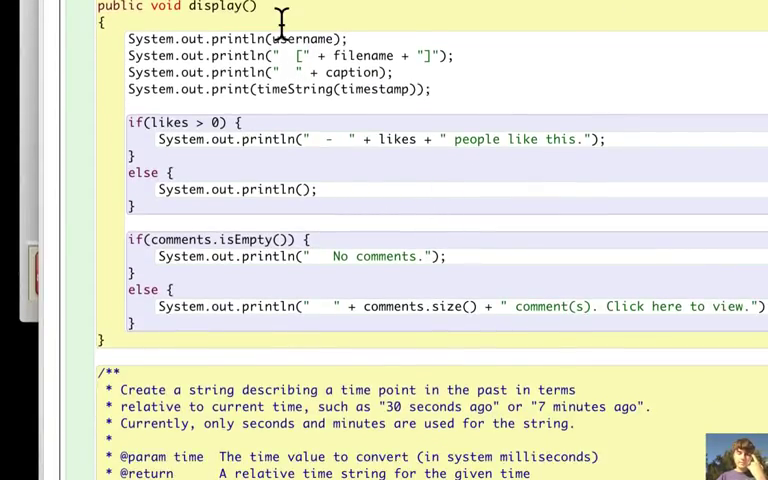
{"action": "scroll", "scroll_direction": "up", "scroll_amount": 3}
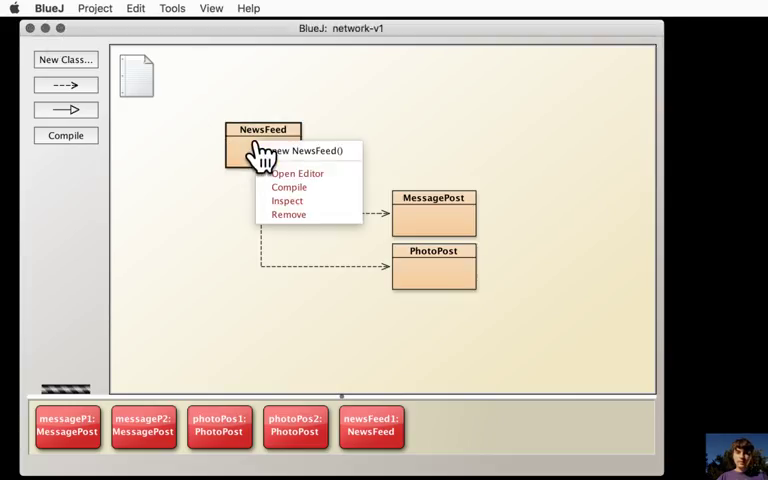
{"action": "mouse_move", "coordinate": [300, 151]}
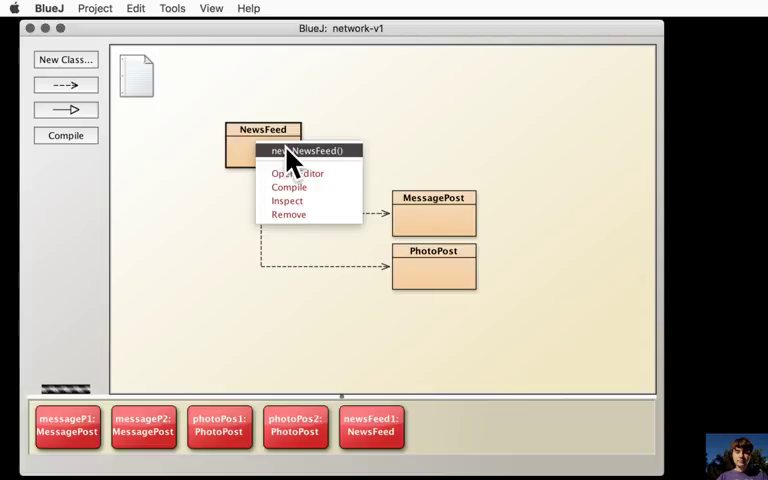
{"action": "left_click", "coordinate": [297, 173]}
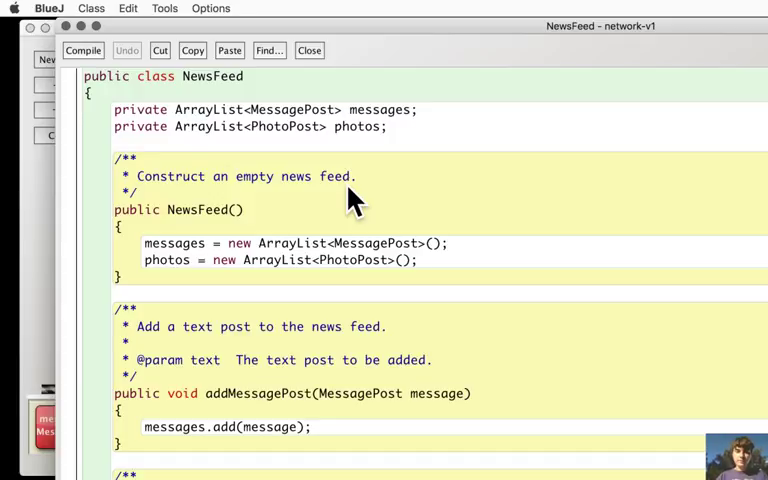
{"action": "scroll", "scroll_direction": "down", "scroll_amount": 3}
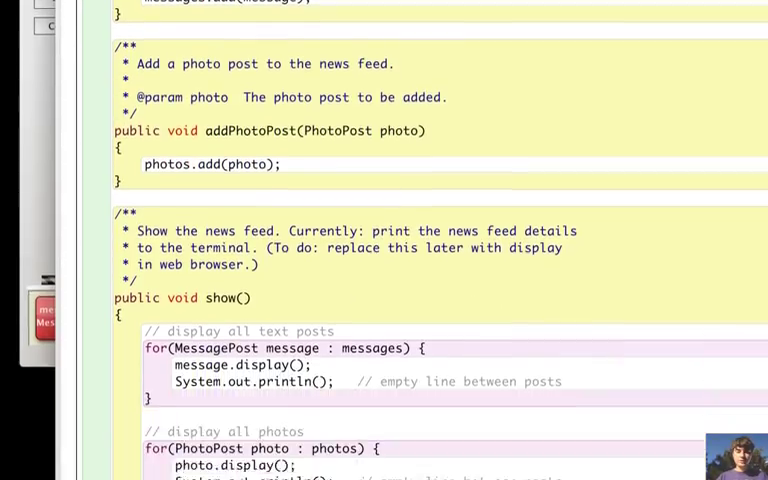
{"action": "scroll", "scroll_direction": "down", "scroll_amount": 3}
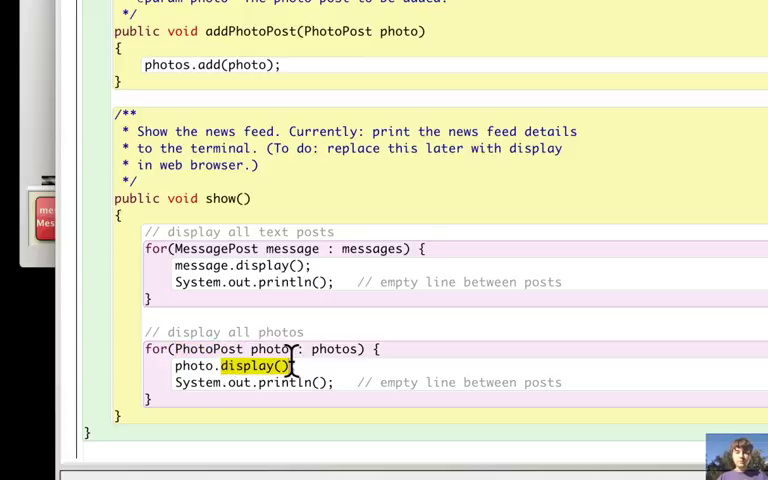
{"action": "mouse_move", "coordinate": [175, 60]}
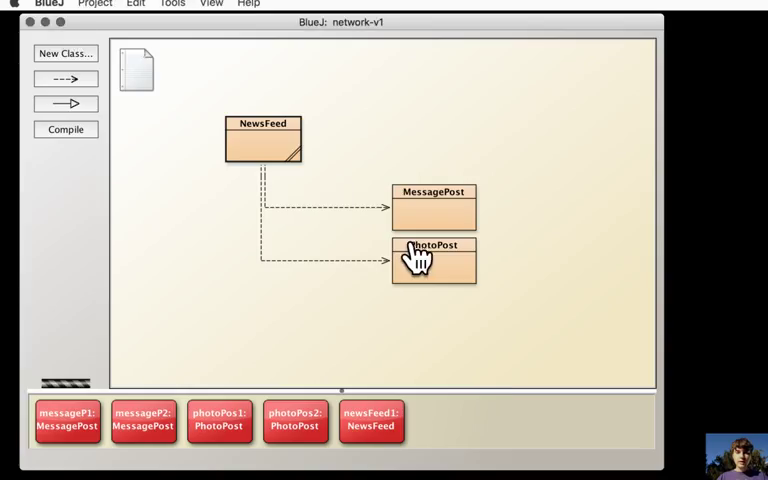
- Open the PhotoPost source and read its constructor and addComment method
{"action": "double_click", "coordinate": [433, 263]}
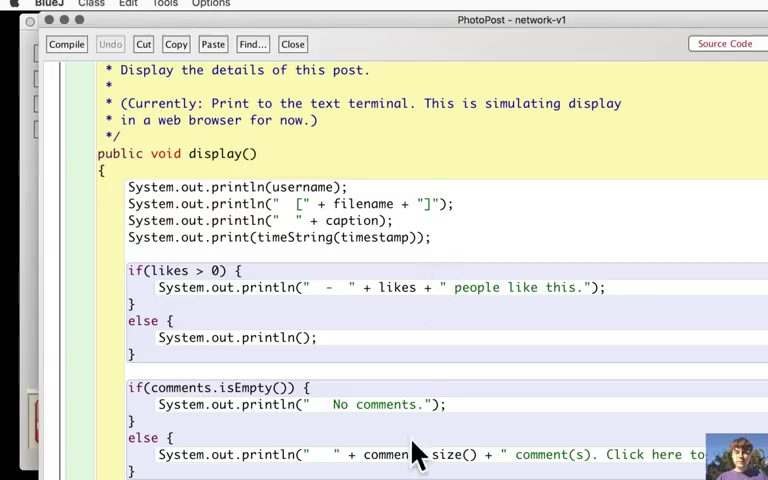
{"action": "scroll", "scroll_direction": "down", "scroll_amount": 3}
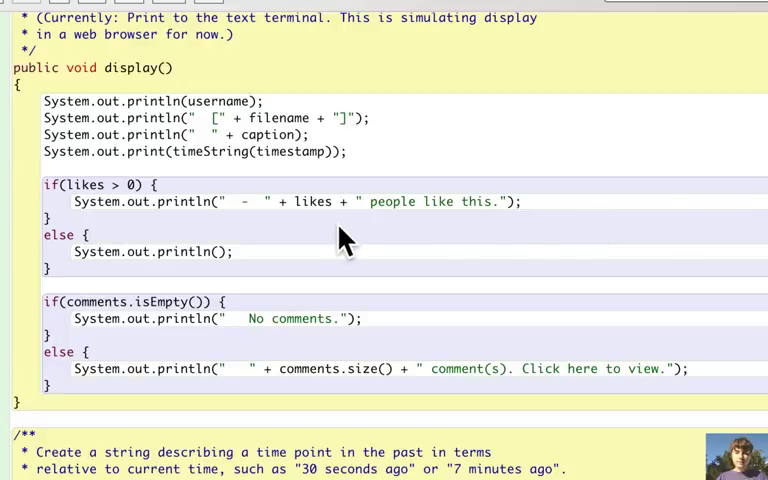
{"action": "mouse_move", "coordinate": [45, 340]}
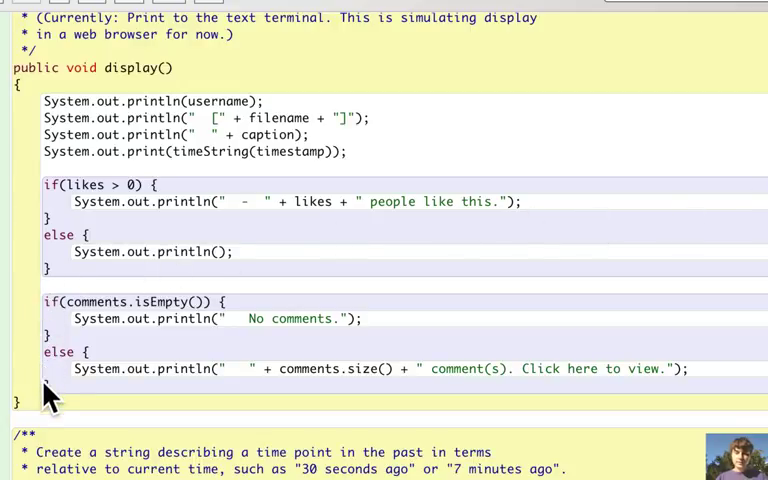
{"action": "mouse_move", "coordinate": [48, 320]}
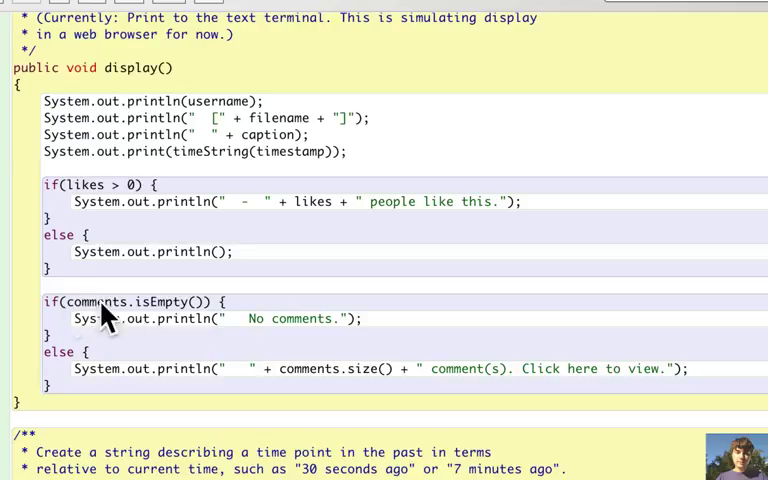
{"action": "mouse_move", "coordinate": [130, 315]}
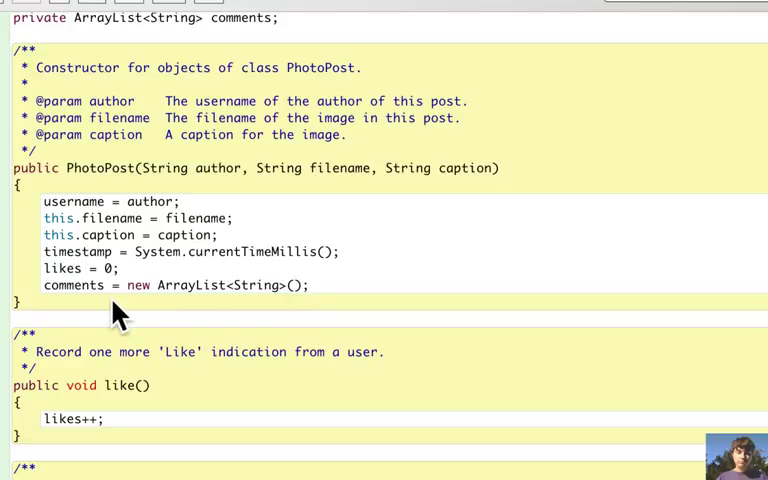
{"action": "scroll", "scroll_direction": "up", "scroll_amount": 3}
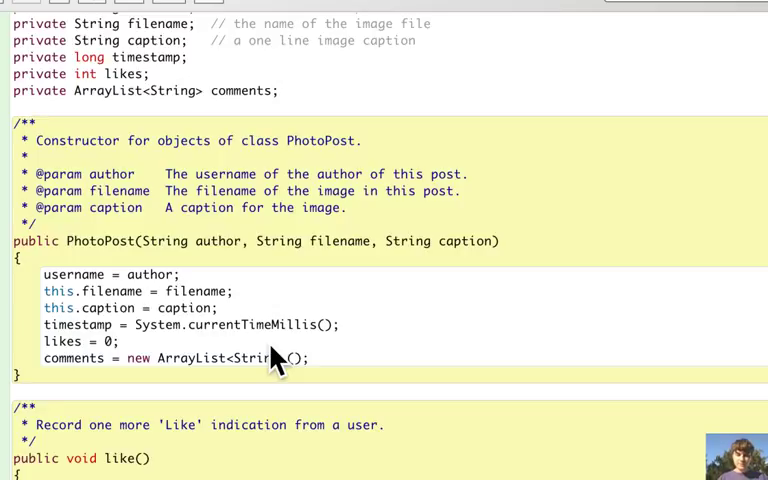
{"action": "scroll", "scroll_direction": "down", "scroll_amount": 3}
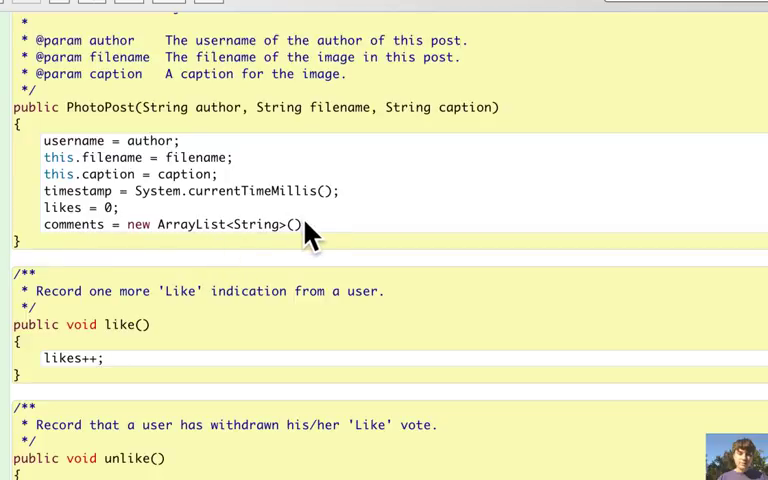
{"action": "mouse_move", "coordinate": [80, 233]}
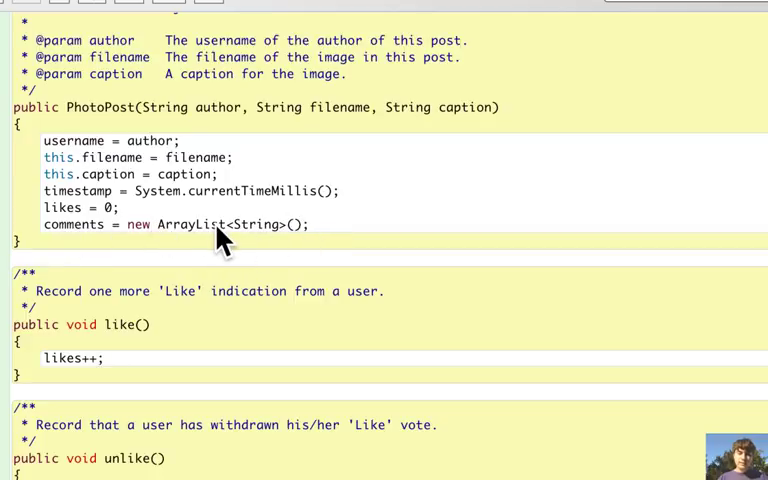
{"action": "scroll", "scroll_direction": "down", "scroll_amount": 3}
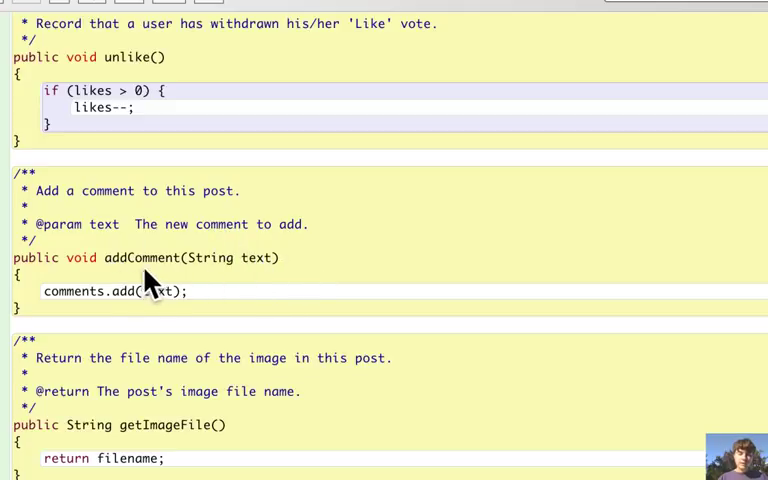
{"action": "mouse_move", "coordinate": [283, 278]}
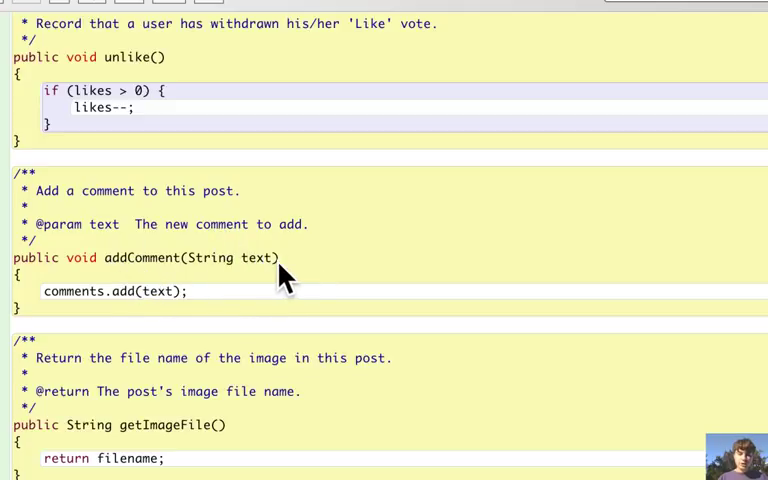
{"action": "mouse_move", "coordinate": [118, 310]}
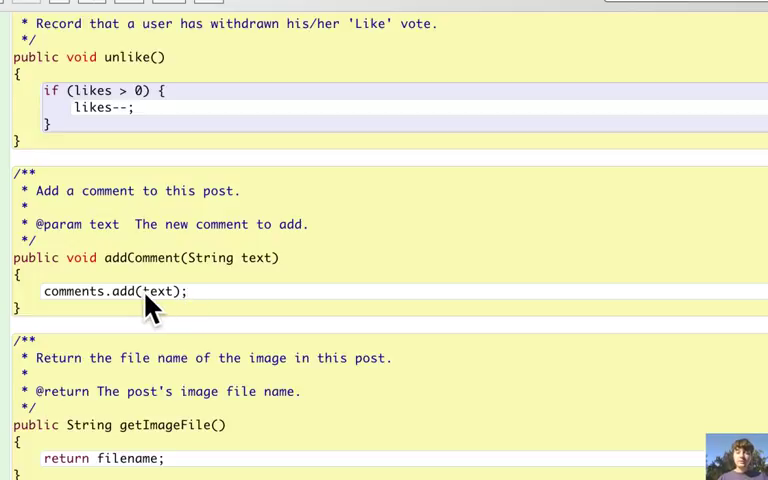
- Scroll to display() and highlight its comments.isEmpty() check
{"action": "scroll", "scroll_direction": "down", "scroll_amount": 3}
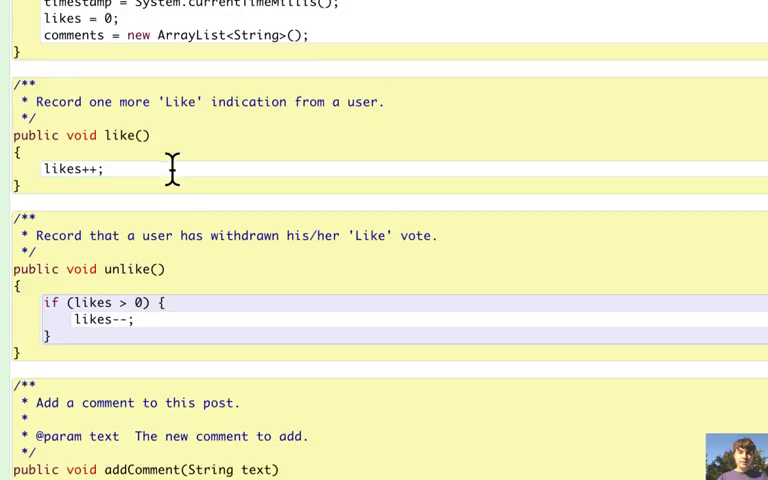
{"action": "scroll", "scroll_direction": "up", "scroll_amount": 3}
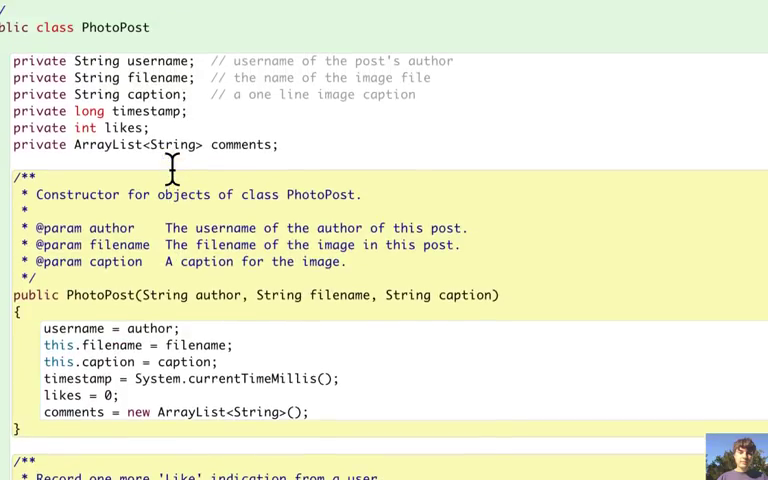
{"action": "scroll", "scroll_direction": "down", "scroll_amount": 3}
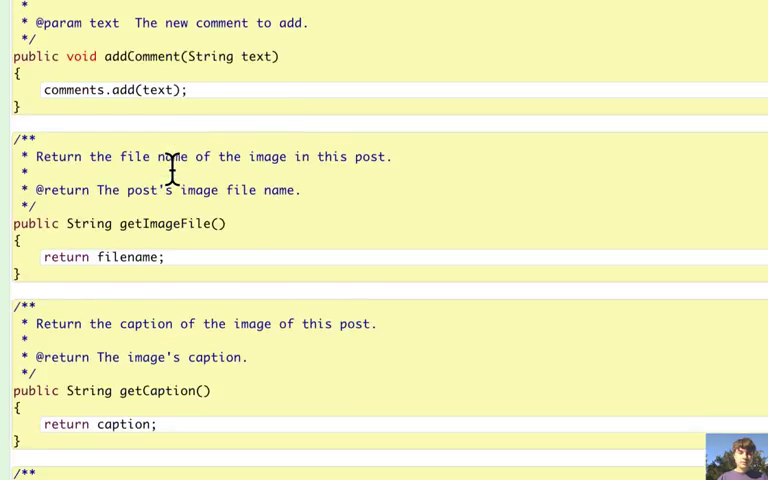
{"action": "scroll", "scroll_direction": "down", "scroll_amount": 3}
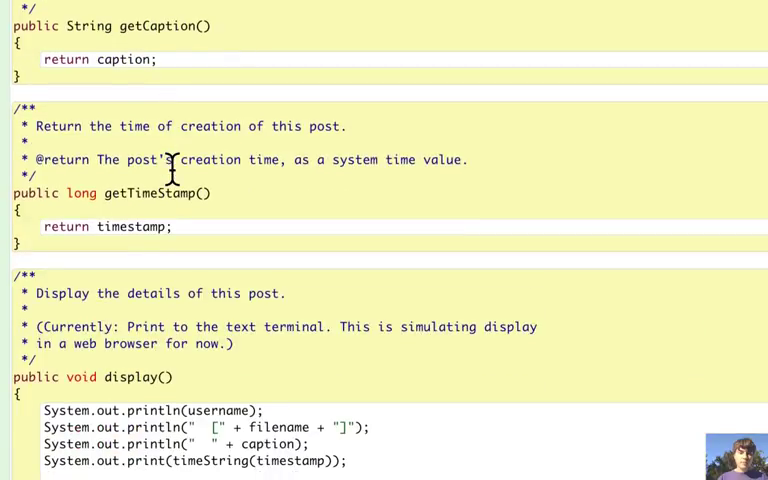
{"action": "scroll", "scroll_direction": "down", "scroll_amount": 3}
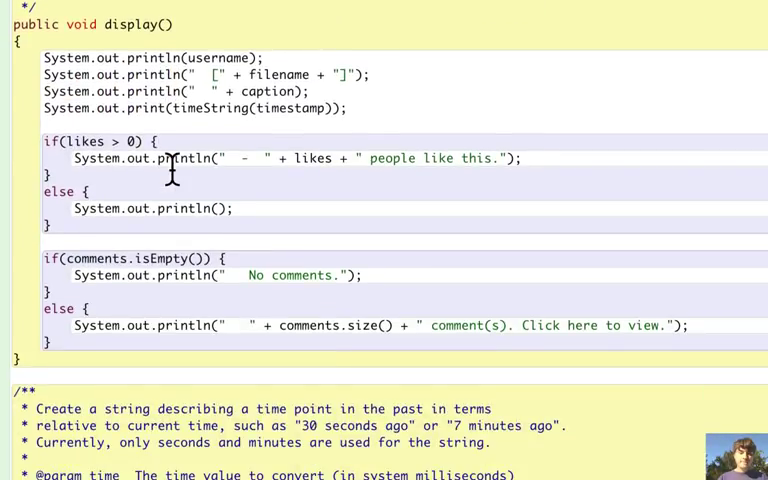
{"action": "scroll", "scroll_direction": "down", "scroll_amount": 3}
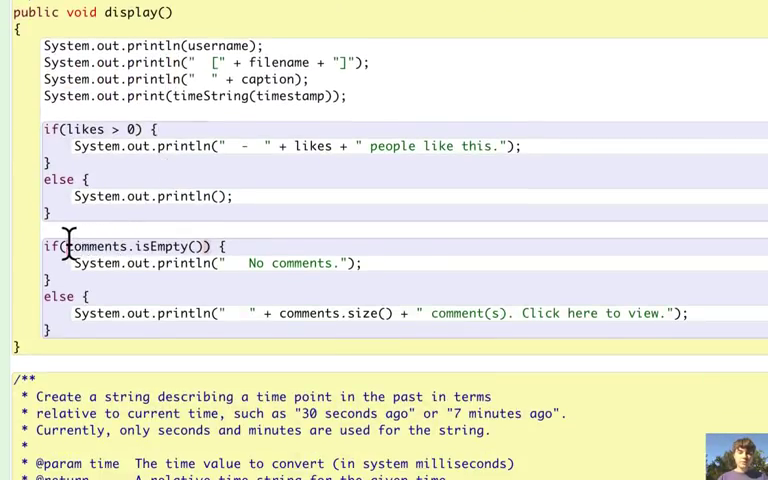
{"action": "double_click", "coordinate": [130, 246]}
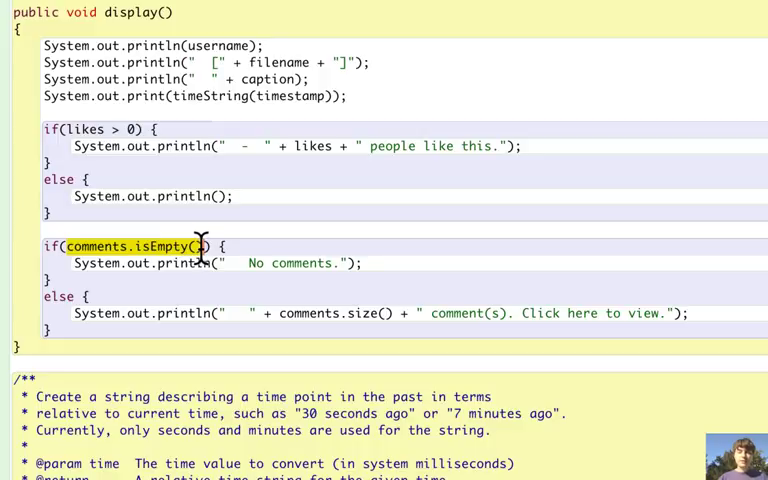